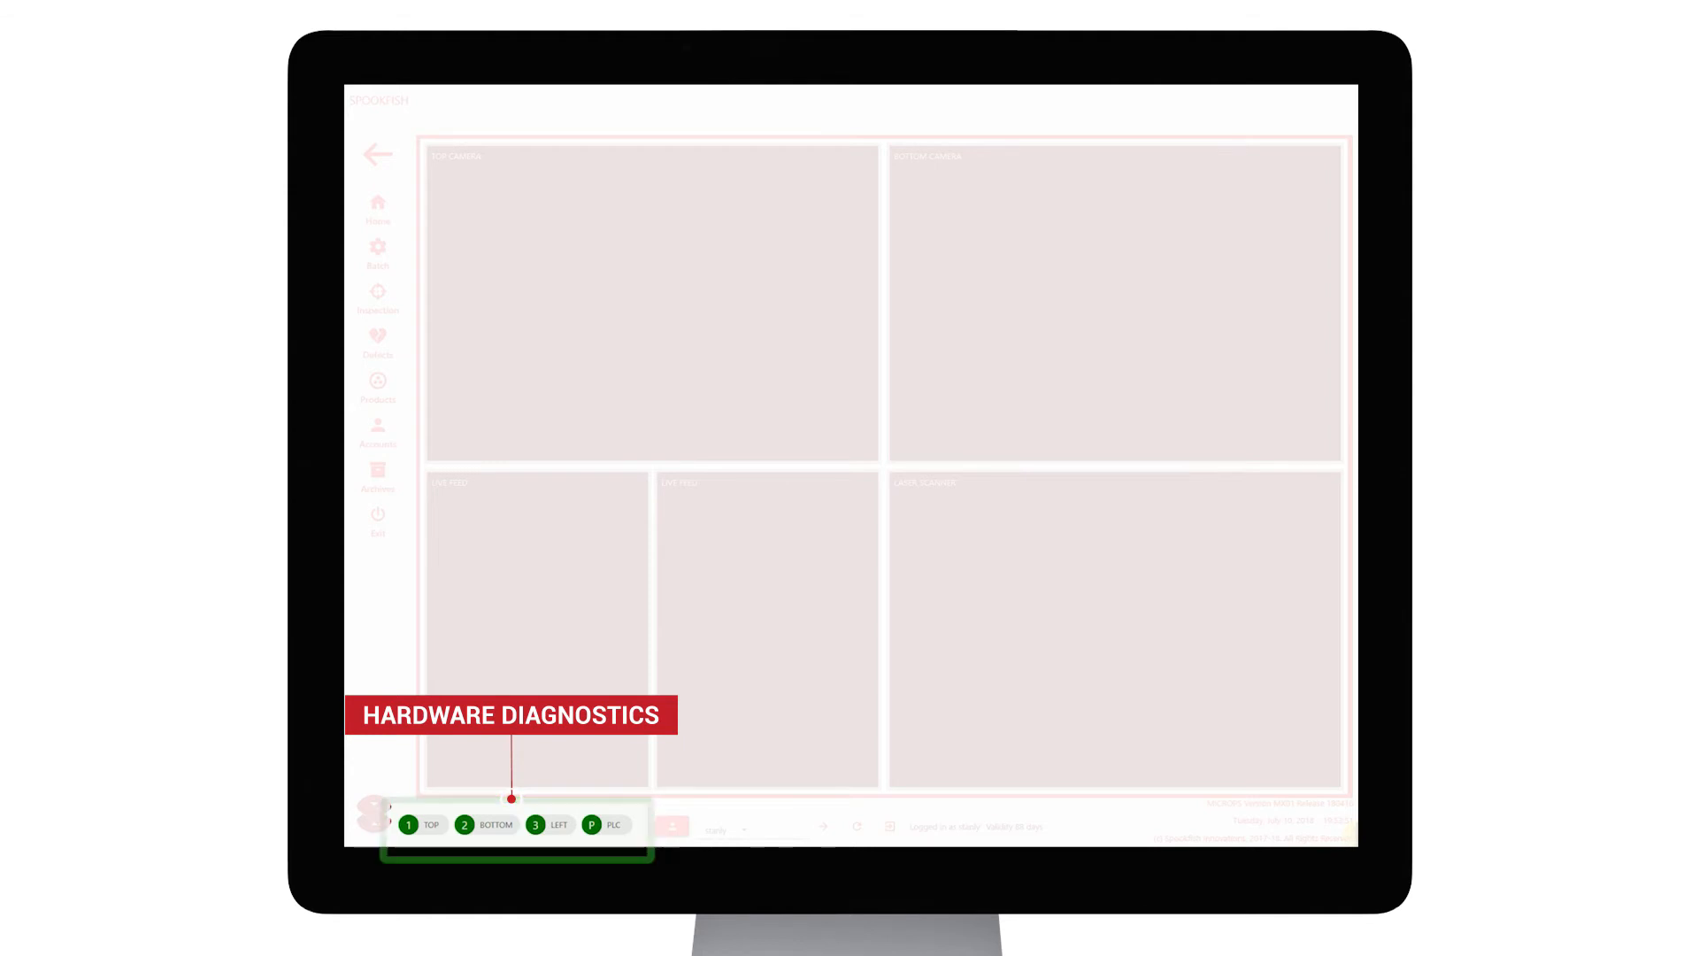
Show the inspection panels, then review the MINT round mono coin's product parameters
click(377, 475)
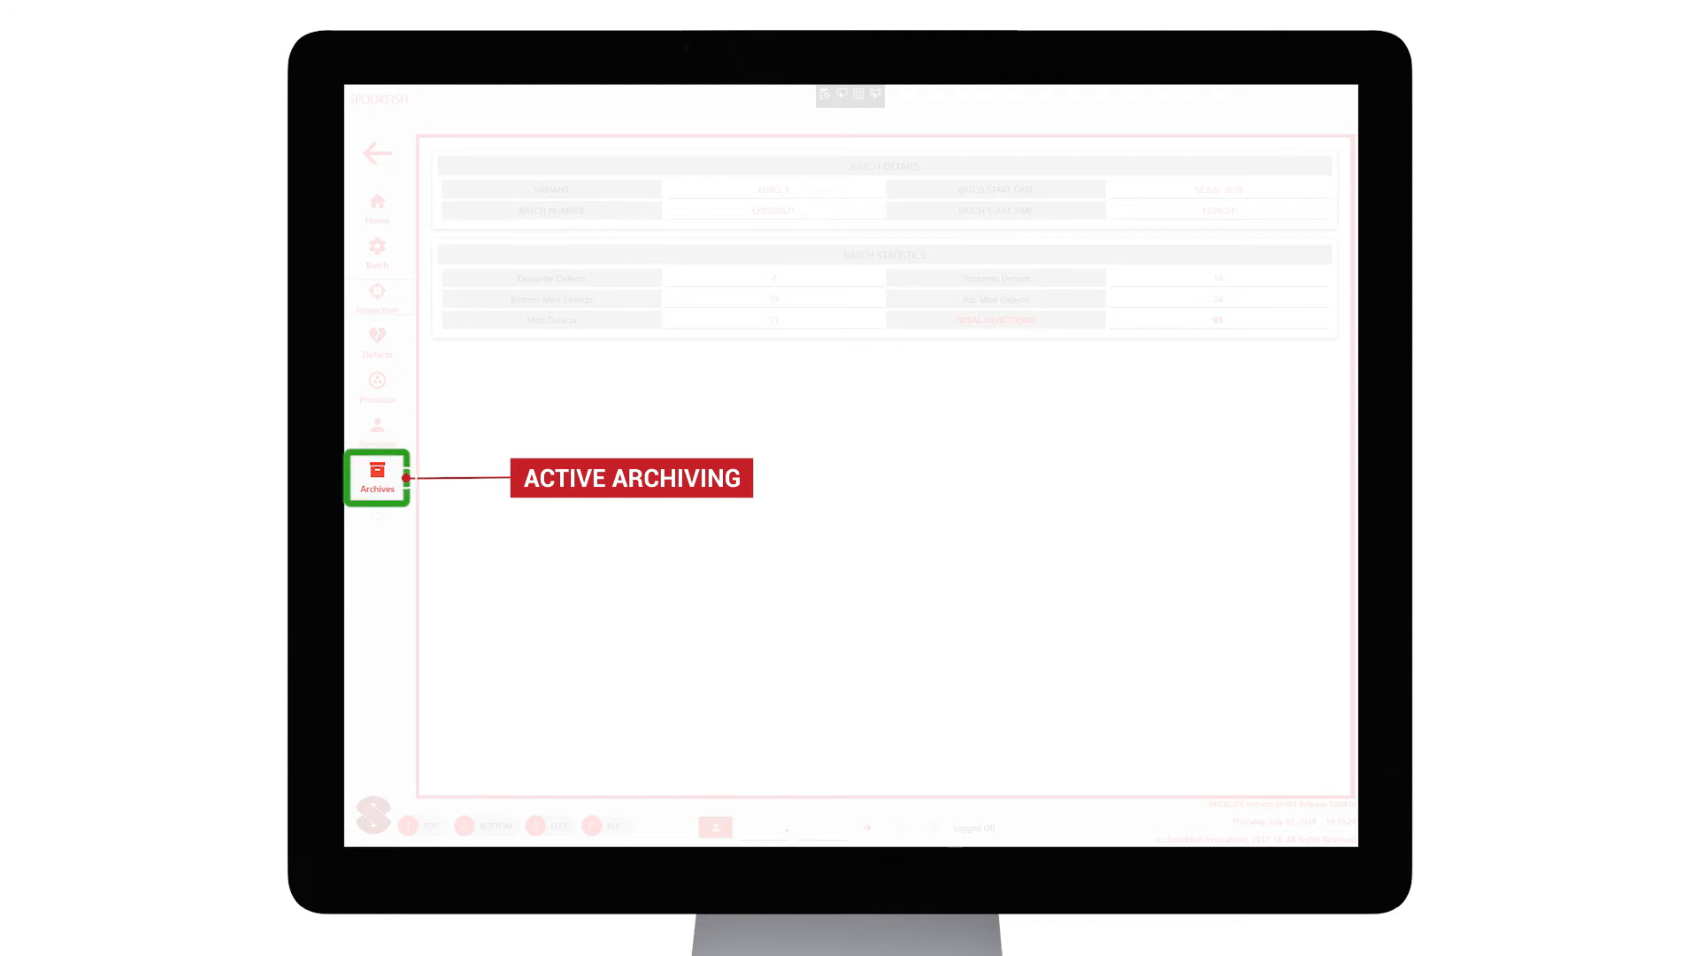
click(377, 475)
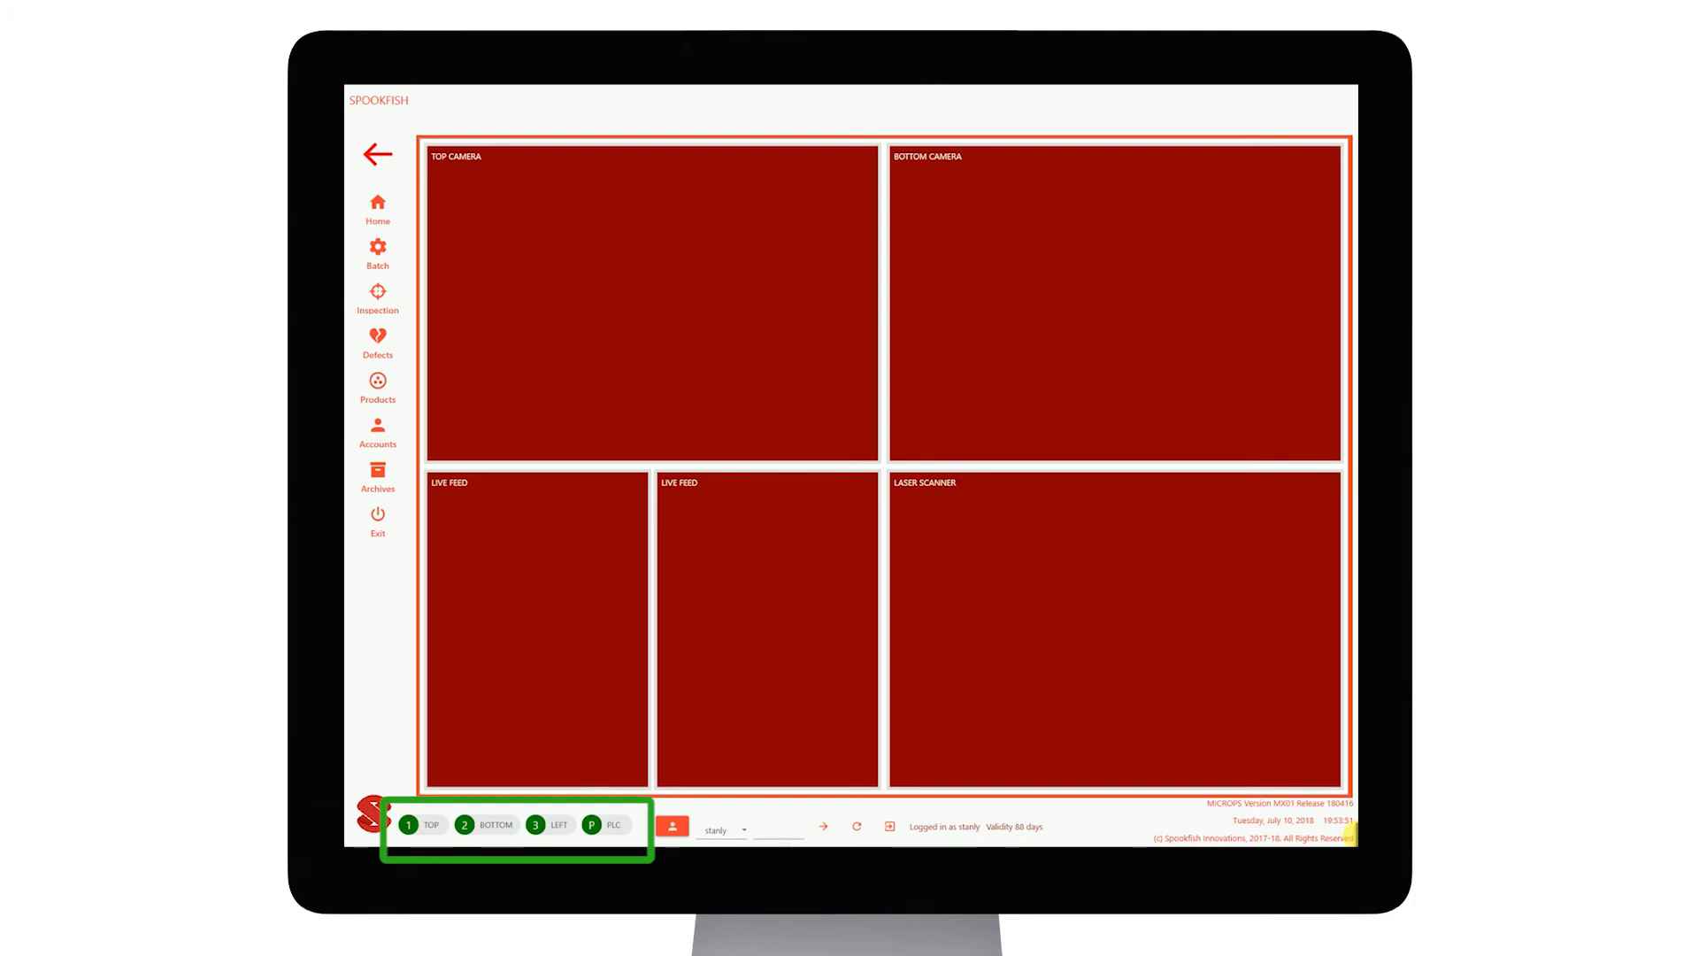
click(377, 391)
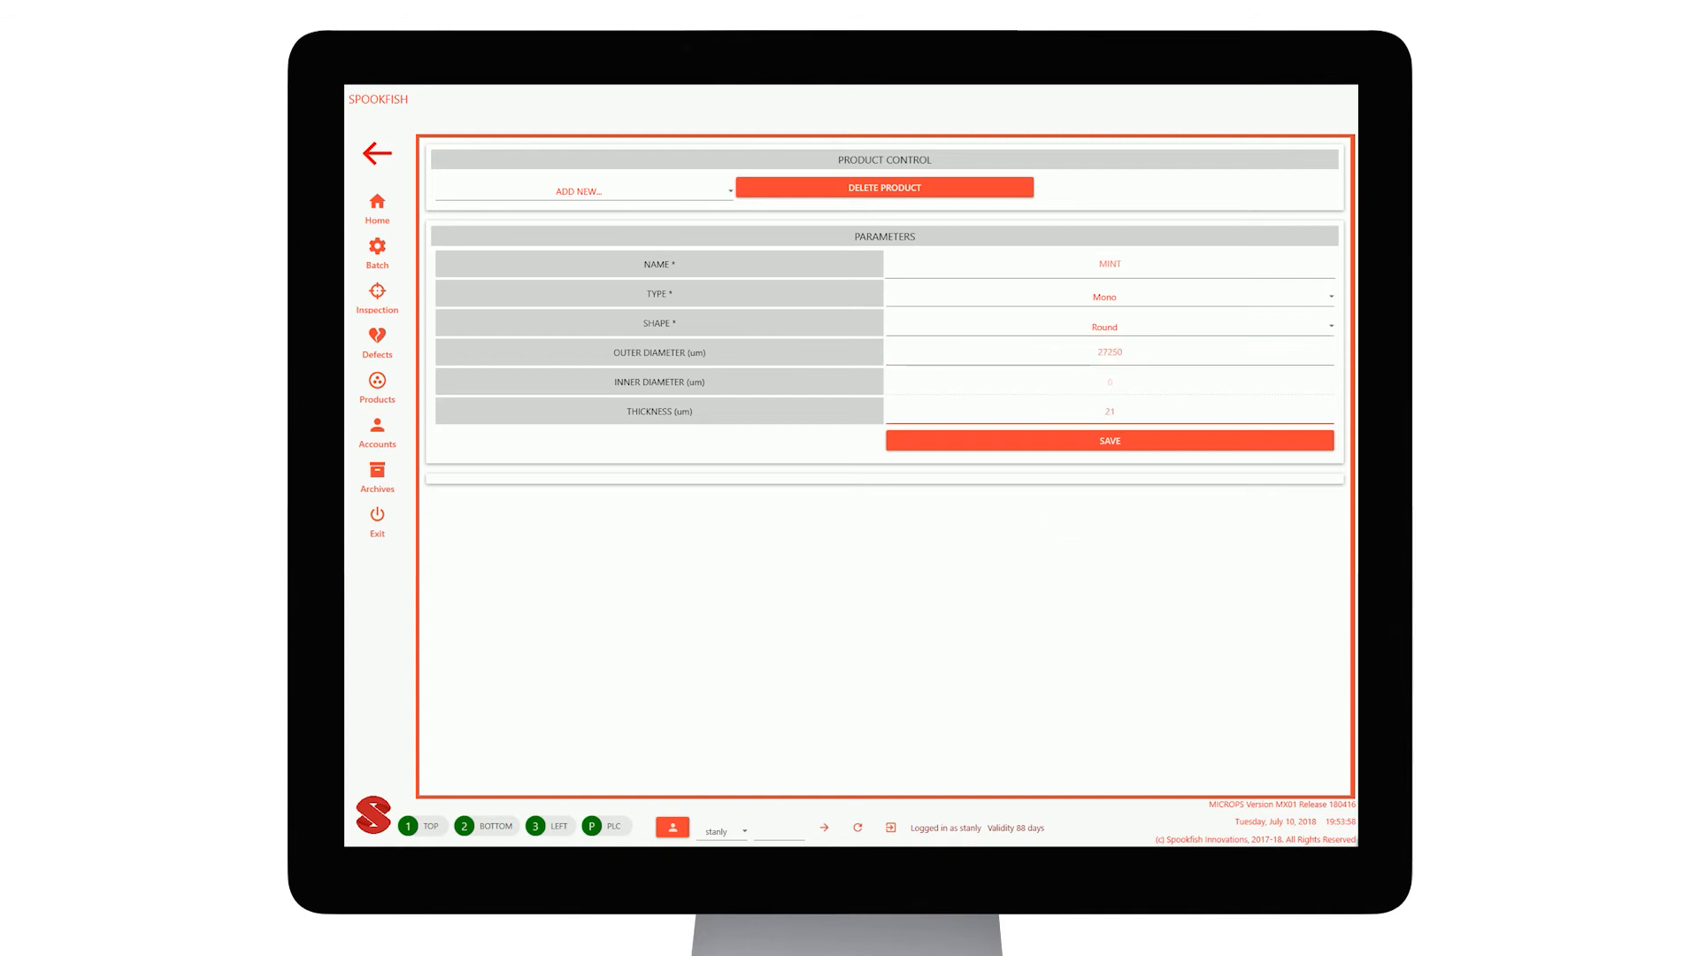
Start the MINT inspection batch and watch the live coin feeds and laser scanner output
click(376, 251)
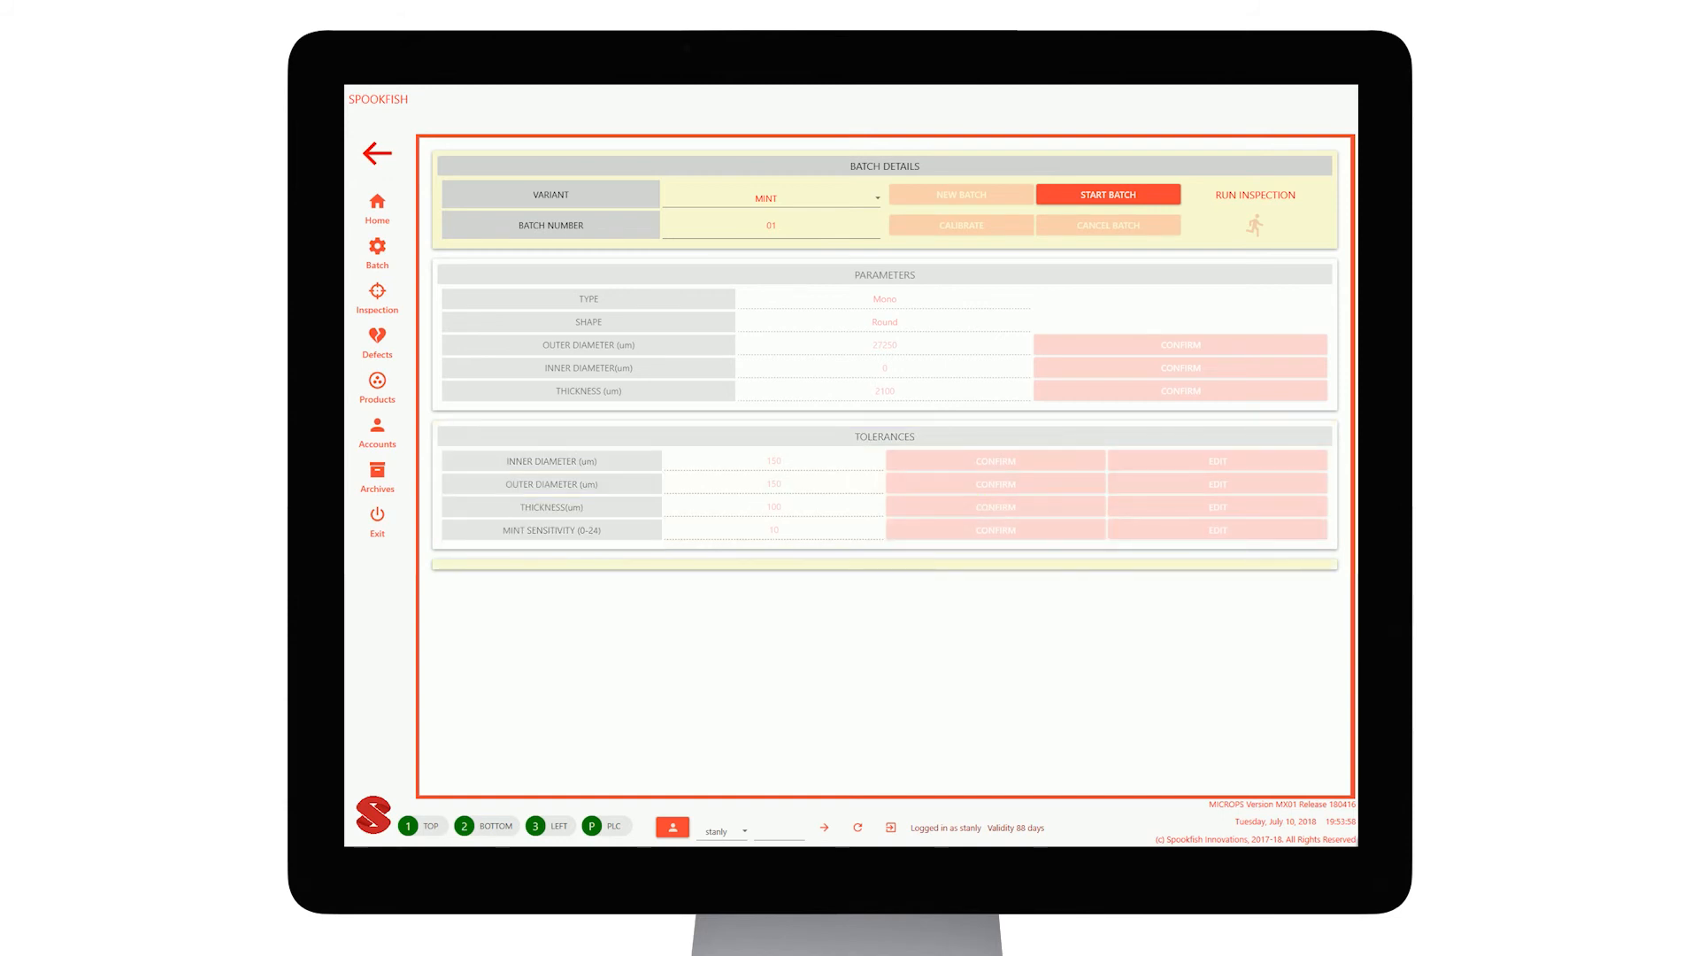
click(1107, 194)
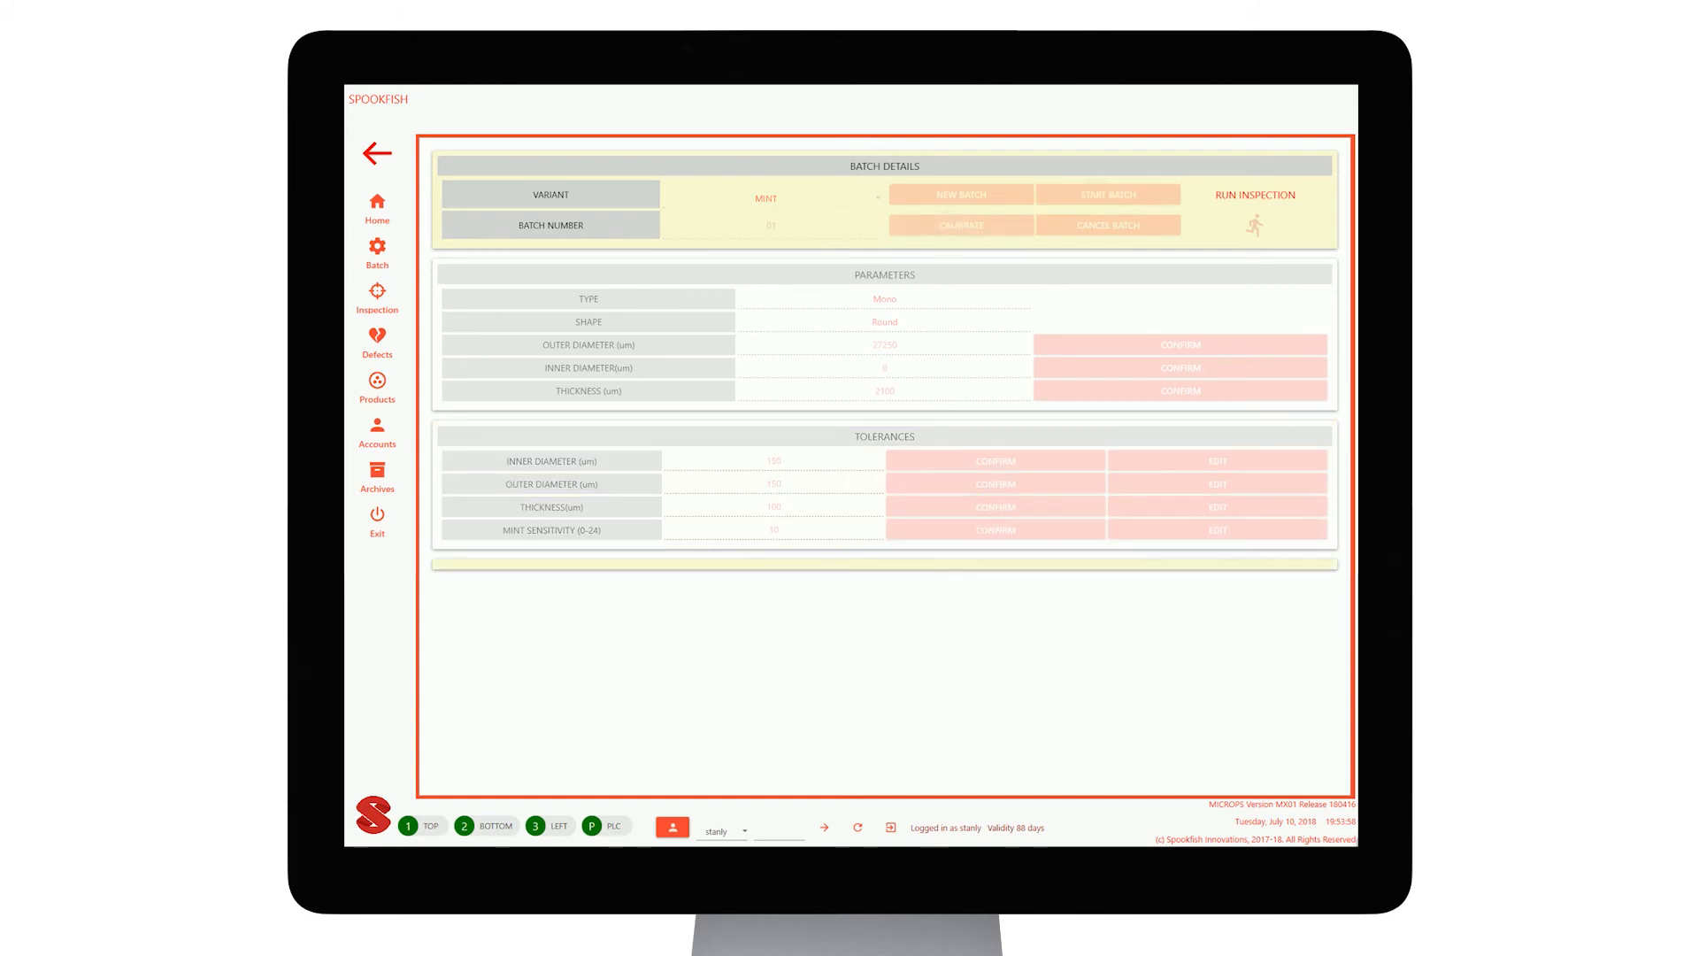
click(1255, 212)
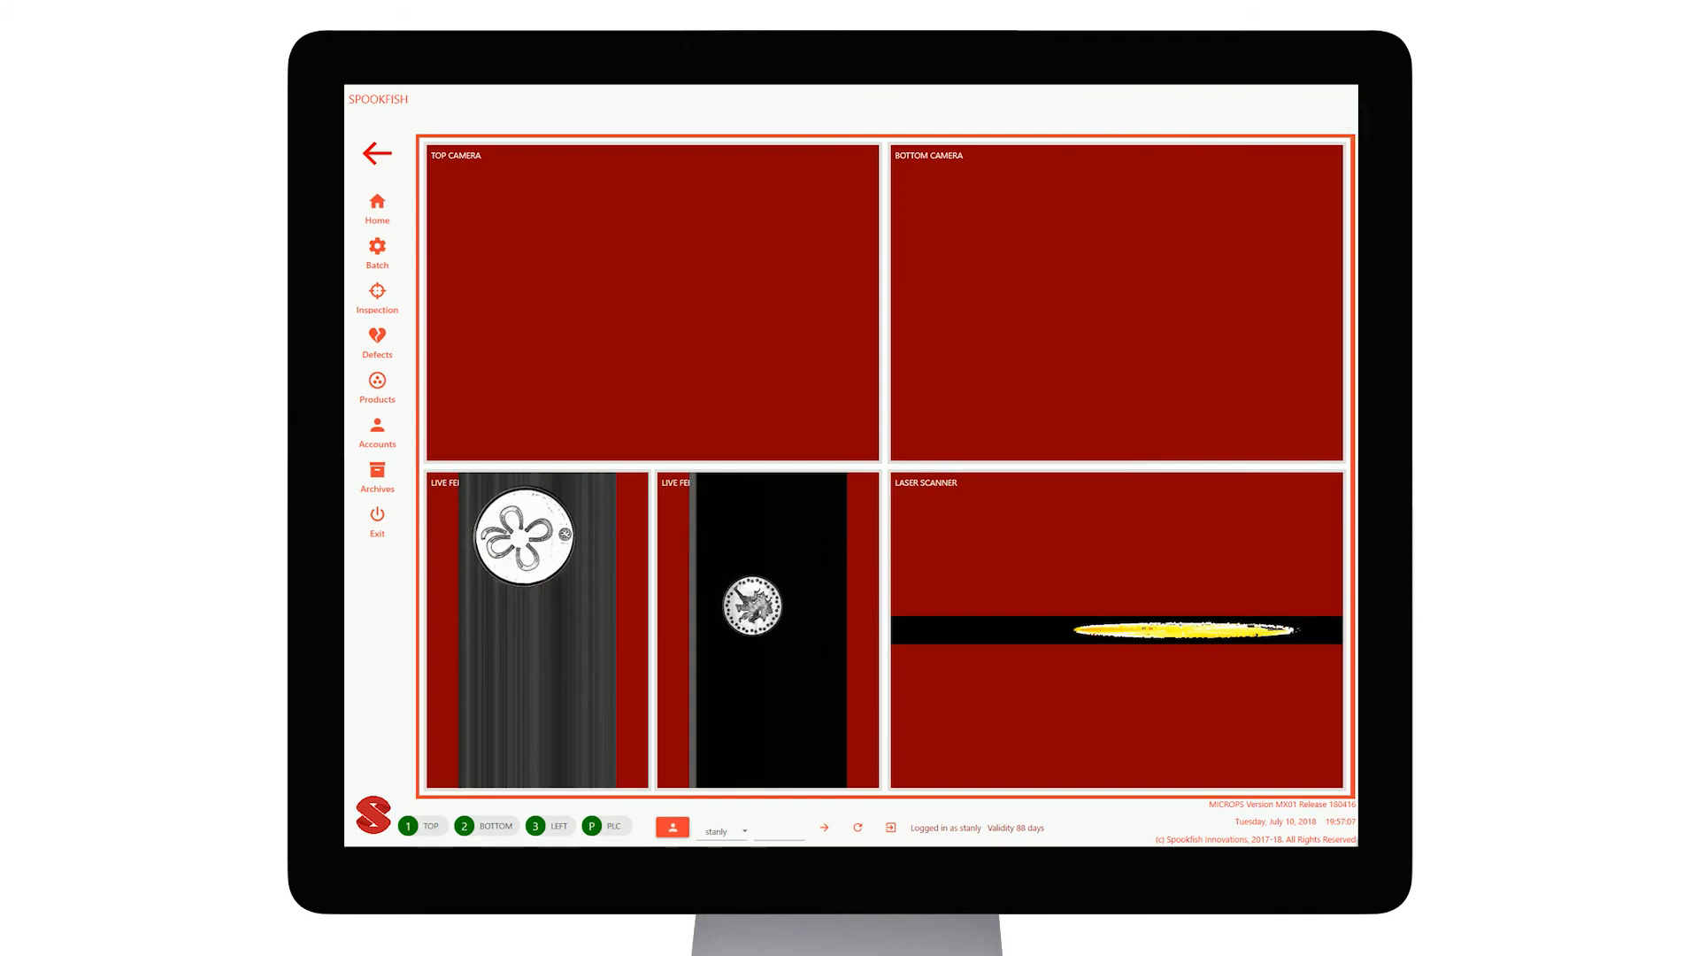